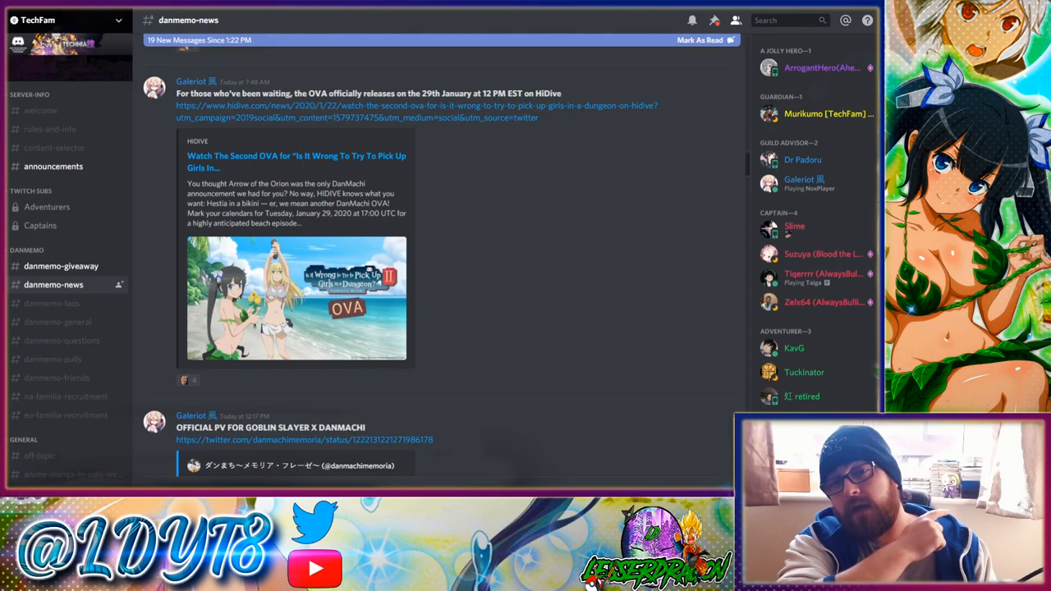
pyautogui.moveTo(628, 215)
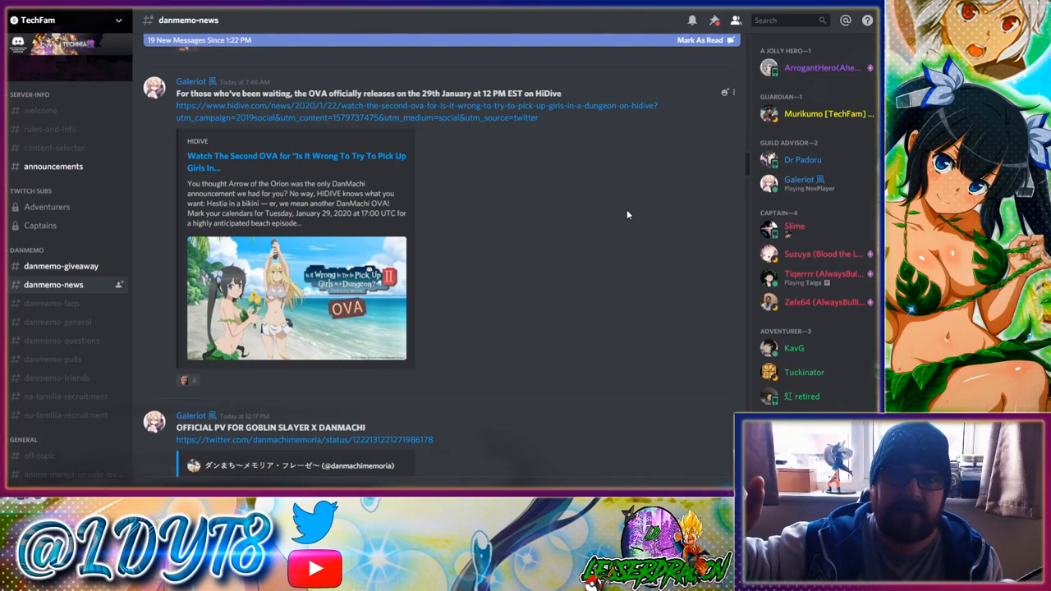
# Scroll past the HiDive OVA announcement to the English-subbed Goblin Slayer collab trailer.
pyautogui.scroll(-3)
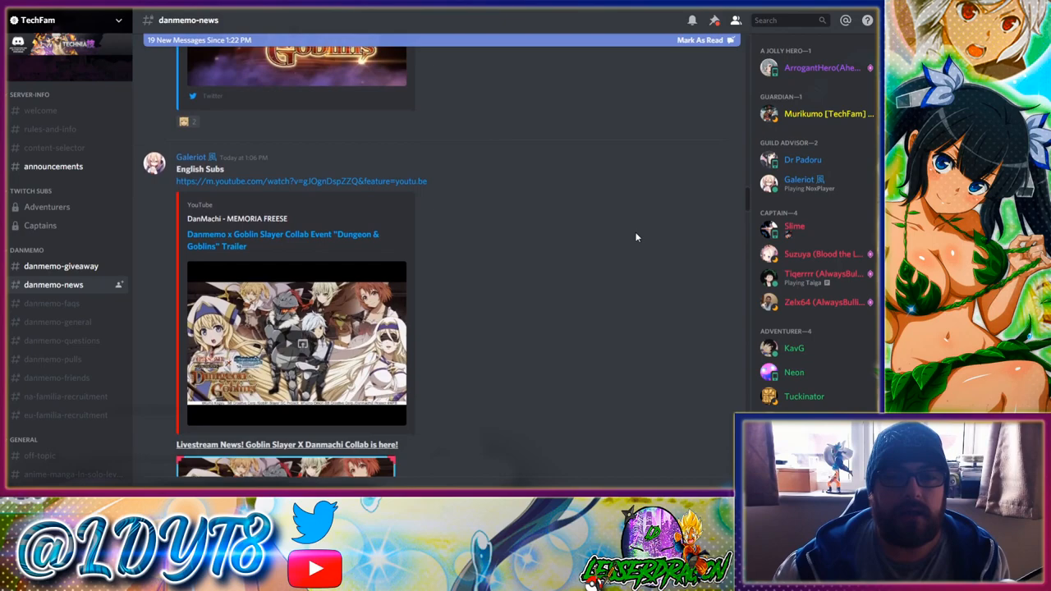
# Scroll to the livestream news showing Campaign Content, New Tale and free Noble Fencer images.
pyautogui.scroll(-3)
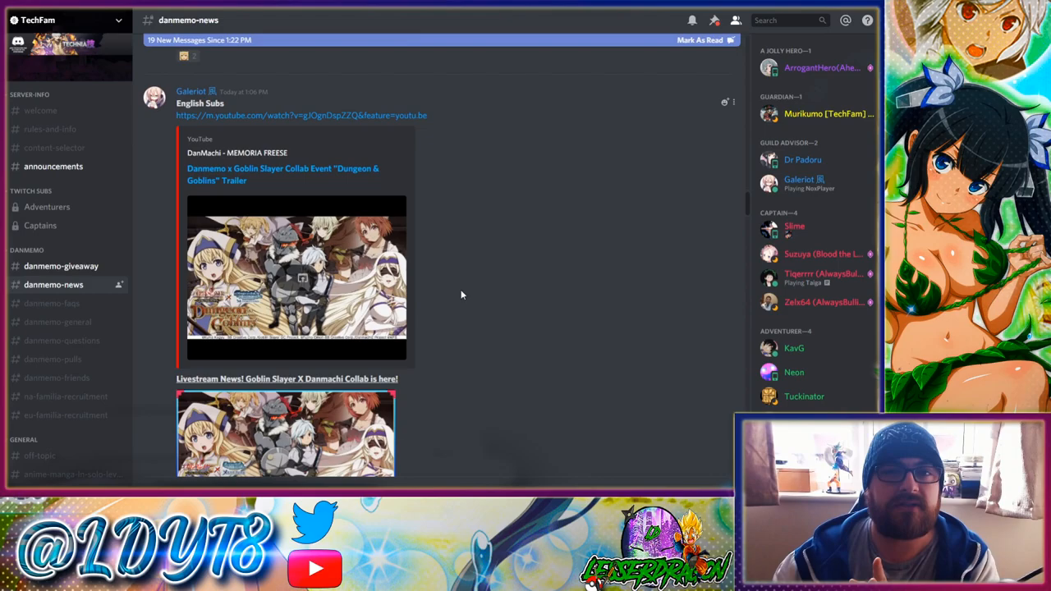
pyautogui.scroll(-3)
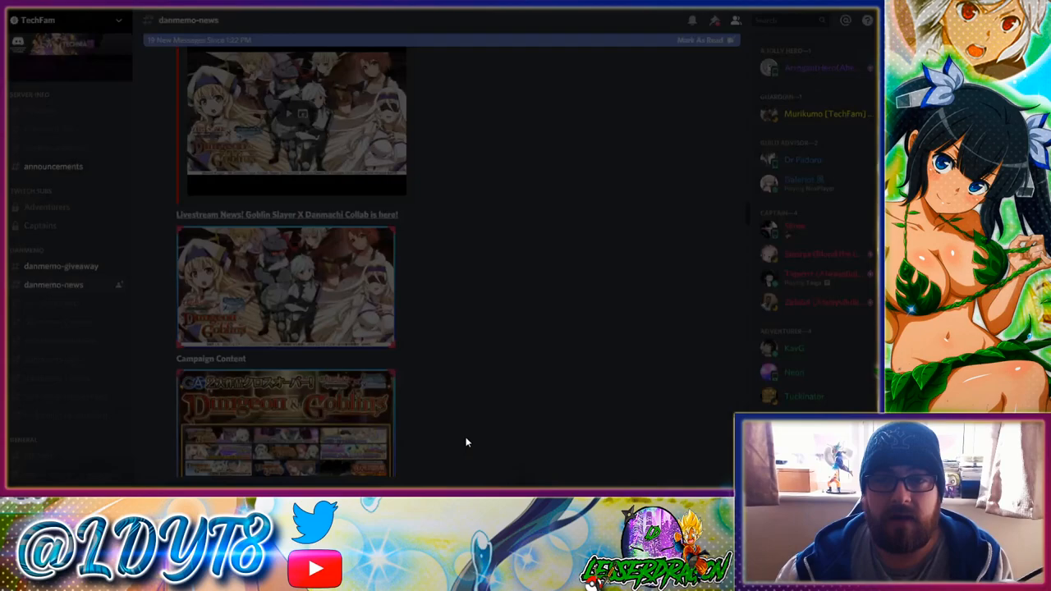
pyautogui.scroll(-3)
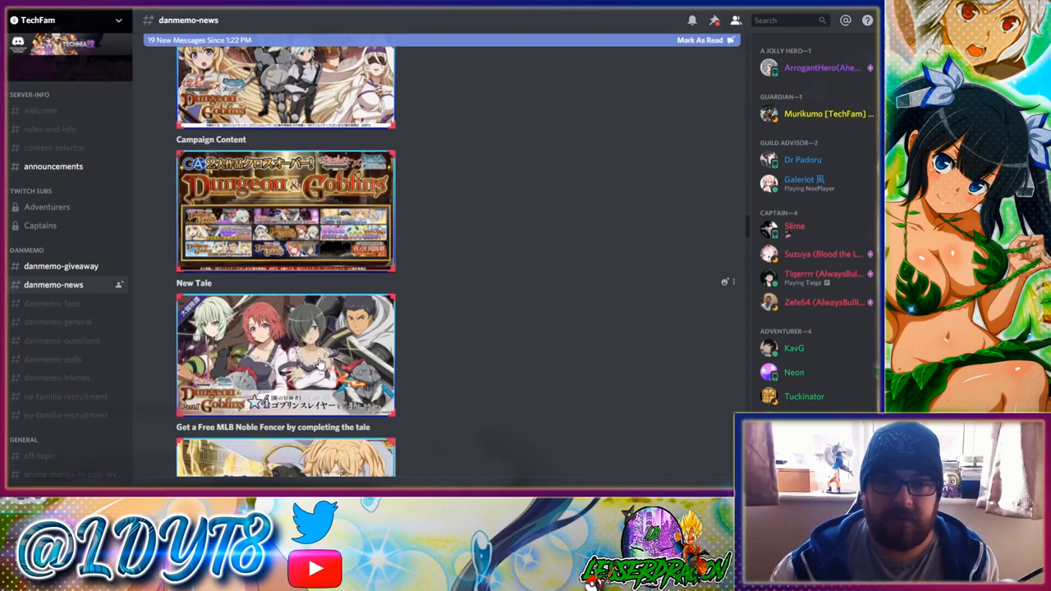
pyautogui.click(285, 355)
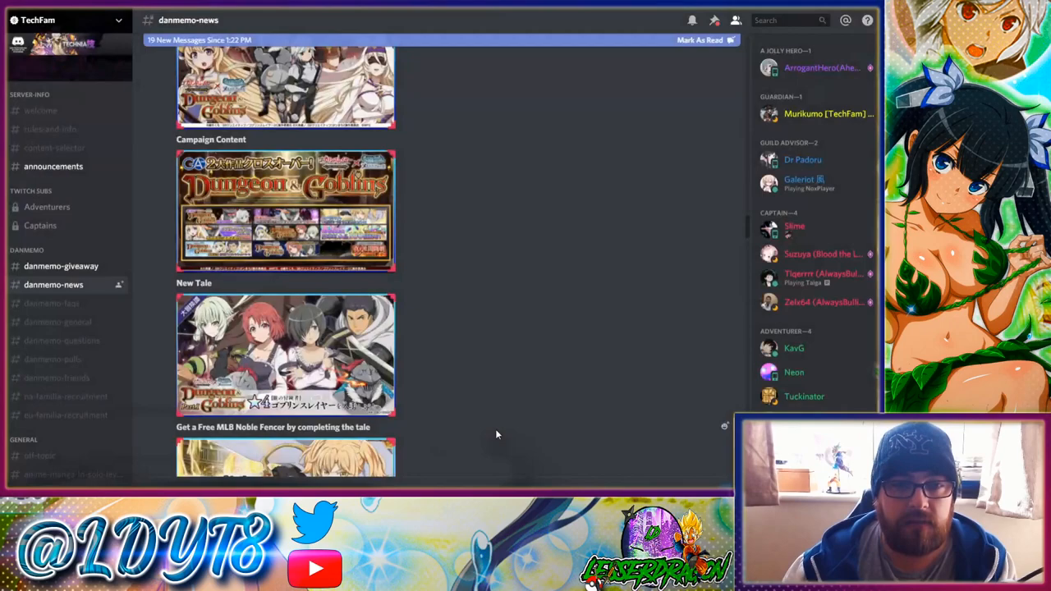
# Scroll down to the tale reward, Familia Royale event and Goblin's Crown release banners.
pyautogui.scroll(-3)
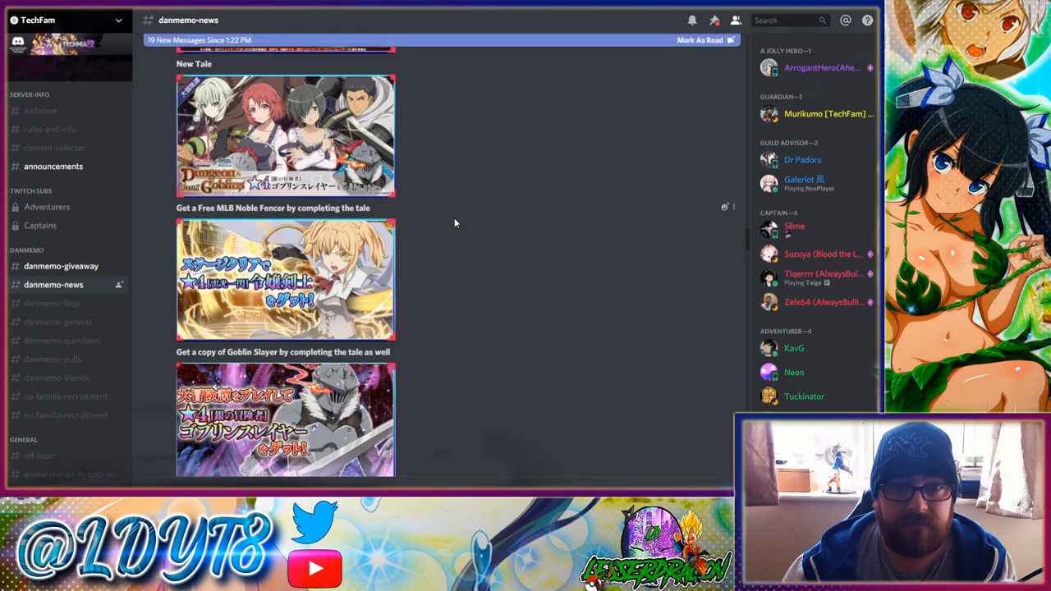
pyautogui.scroll(-3)
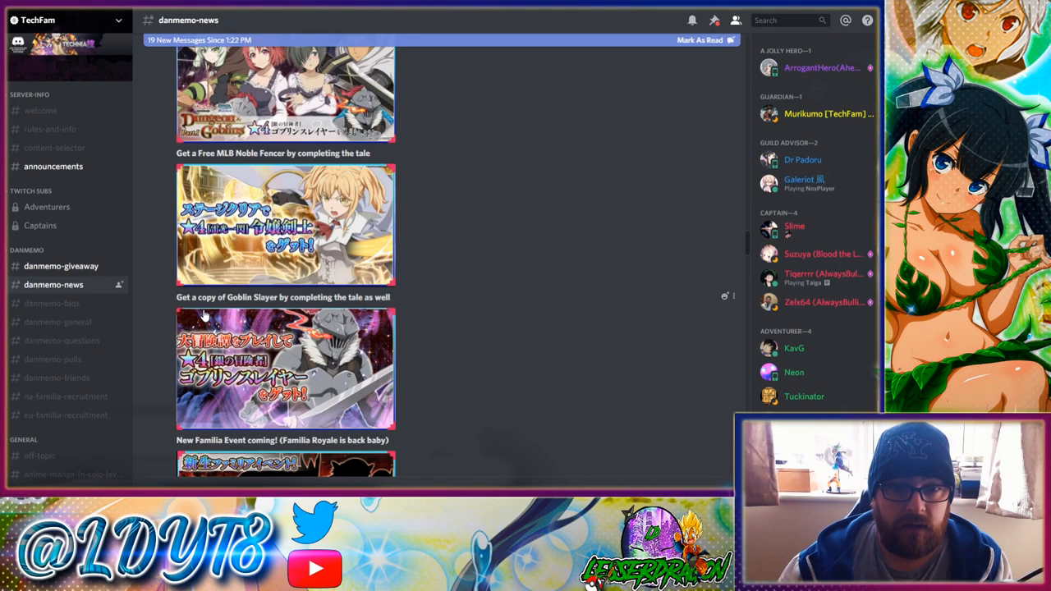
pyautogui.moveTo(417, 313)
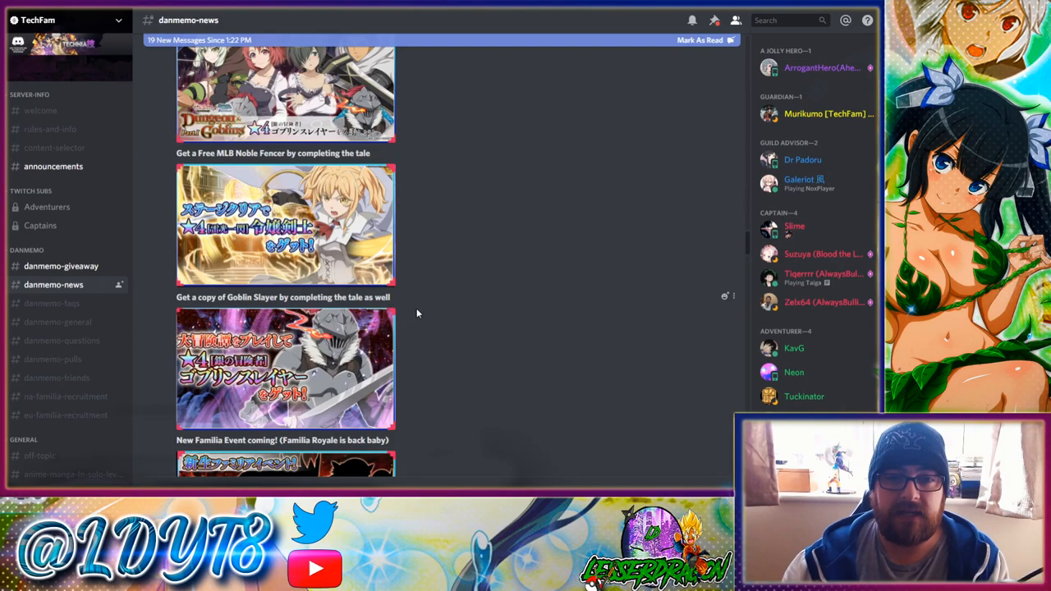
pyautogui.scroll(-3)
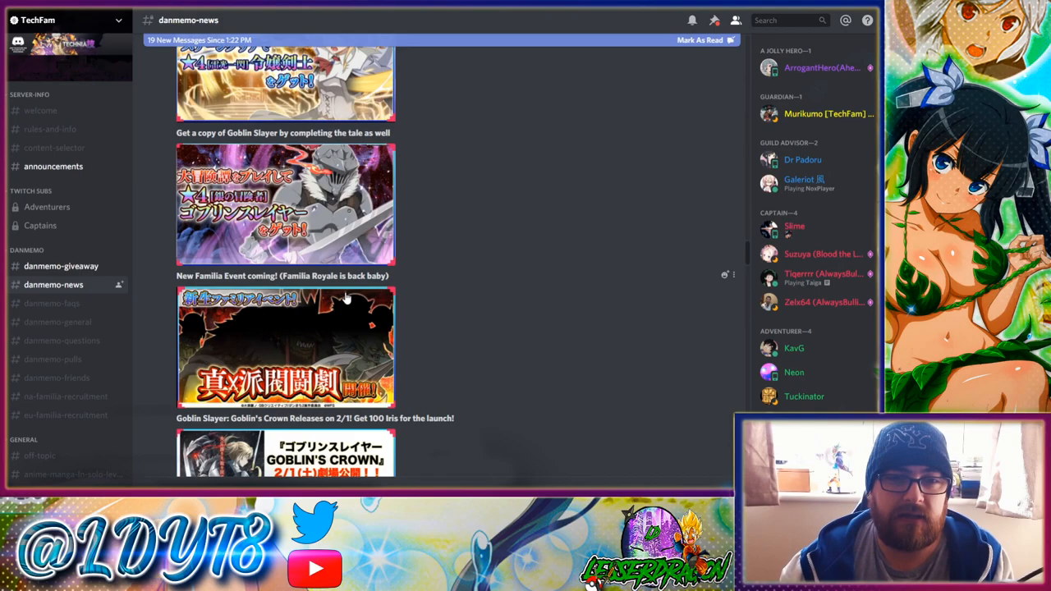
# Scroll past Goblin's Crown to Goblin Slayer's unit card and skill list.
pyautogui.scroll(-3)
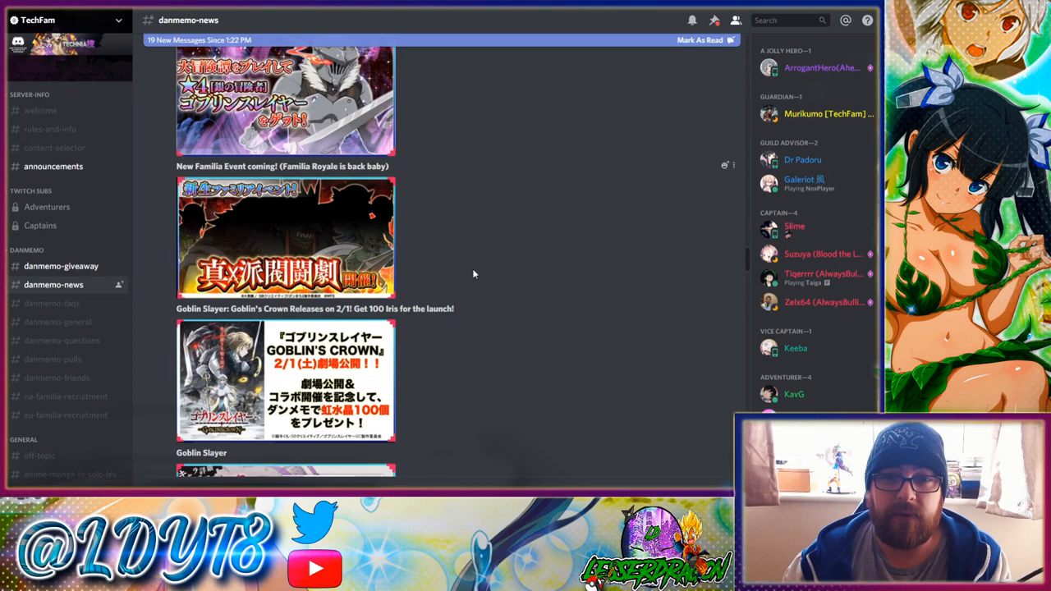
pyautogui.scroll(-3)
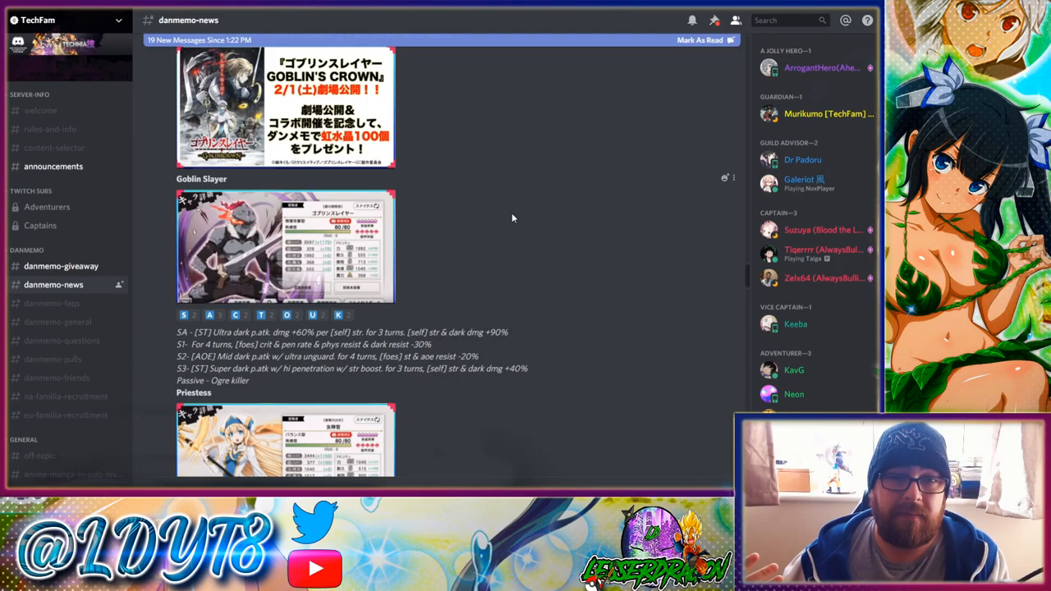
# Scroll until the Priestess stat image shows fully below Goblin Slayer's skills.
pyautogui.click(285, 246)
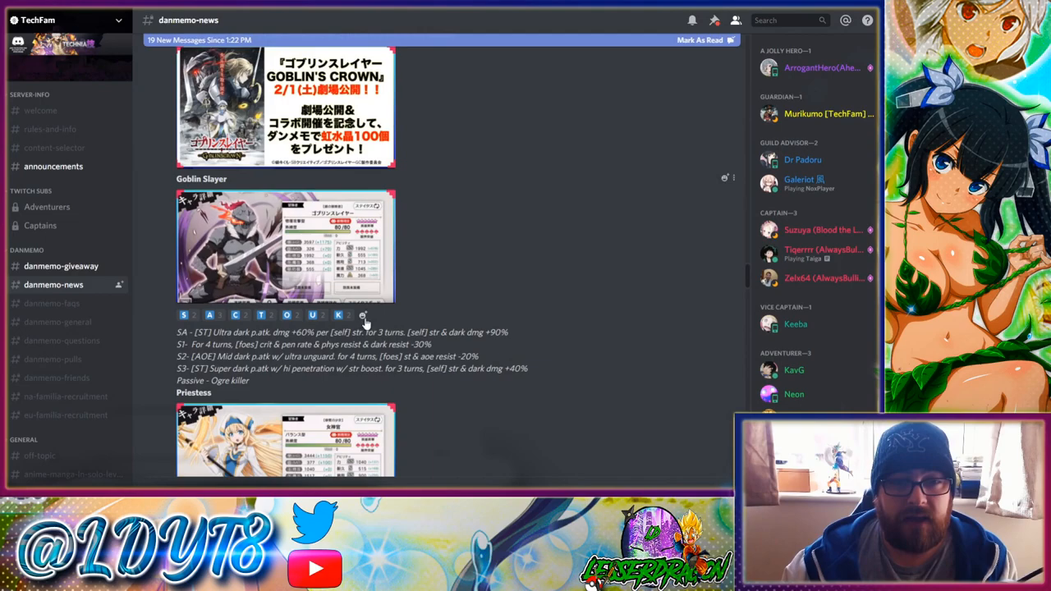
pyautogui.scroll(-3)
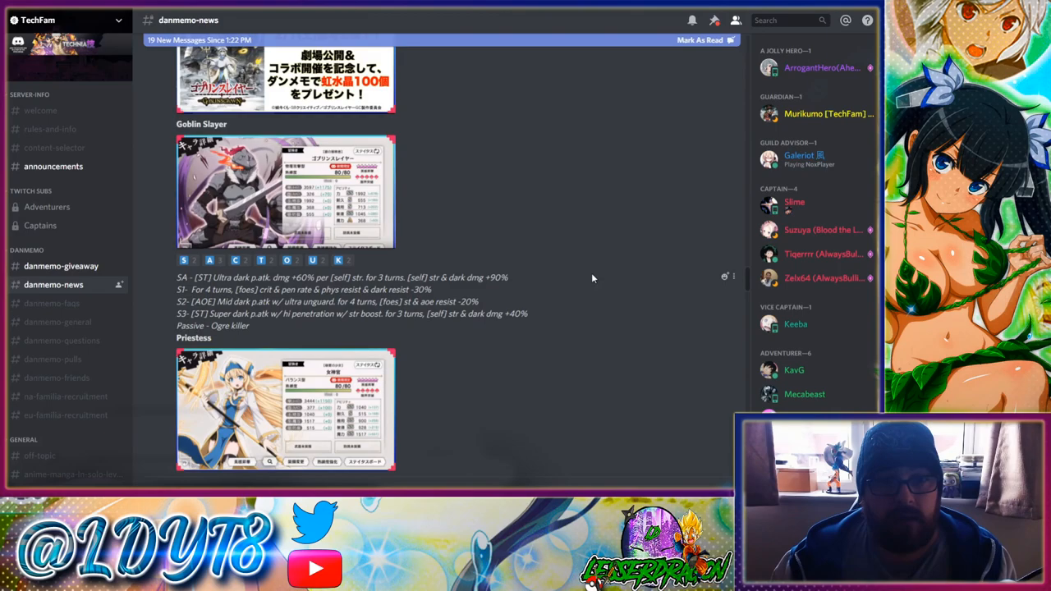
pyautogui.moveTo(627, 217)
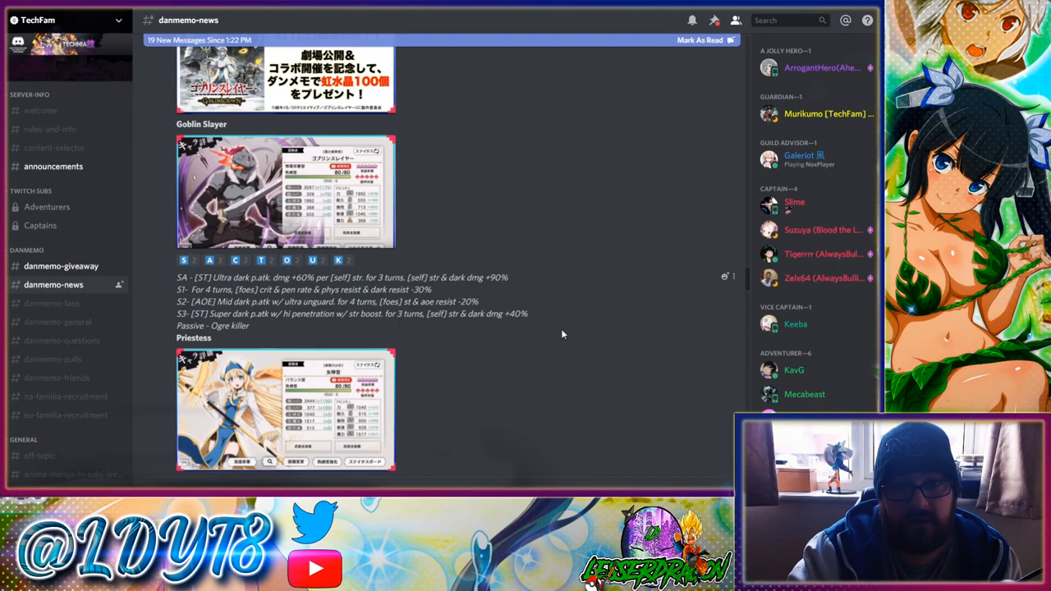
# Scroll to Priestess's skill list with the High Elf Archer card below.
pyautogui.scroll(-3)
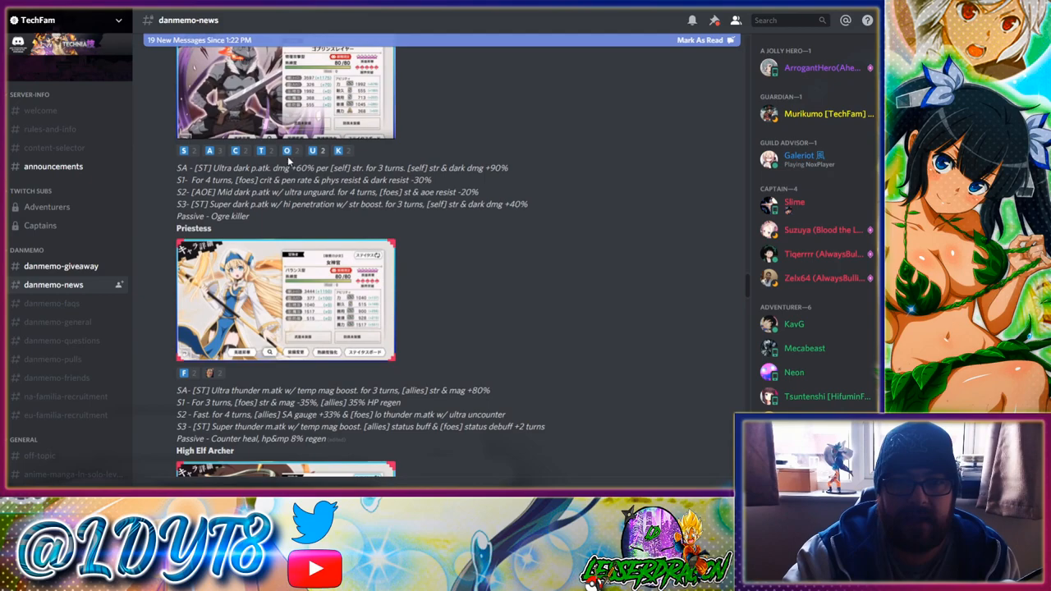
pyautogui.moveTo(434, 273)
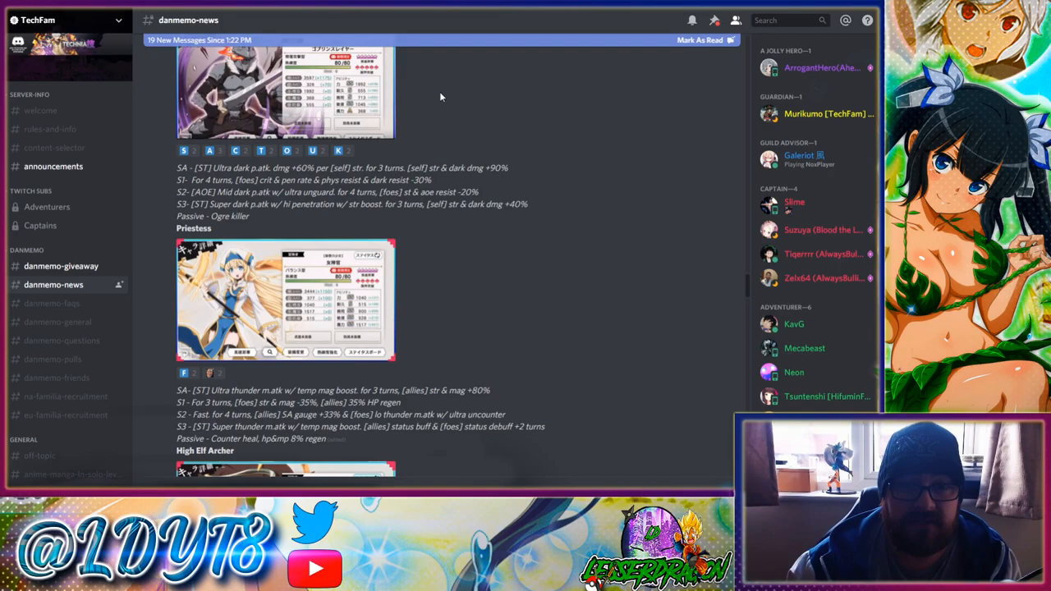
pyautogui.click(287, 312)
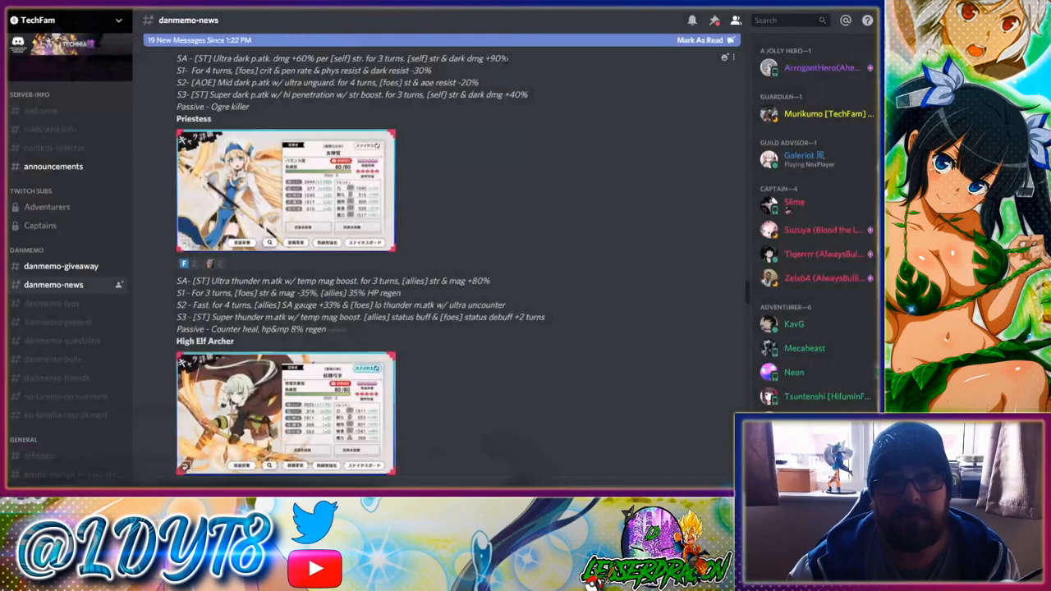
pyautogui.moveTo(498, 109)
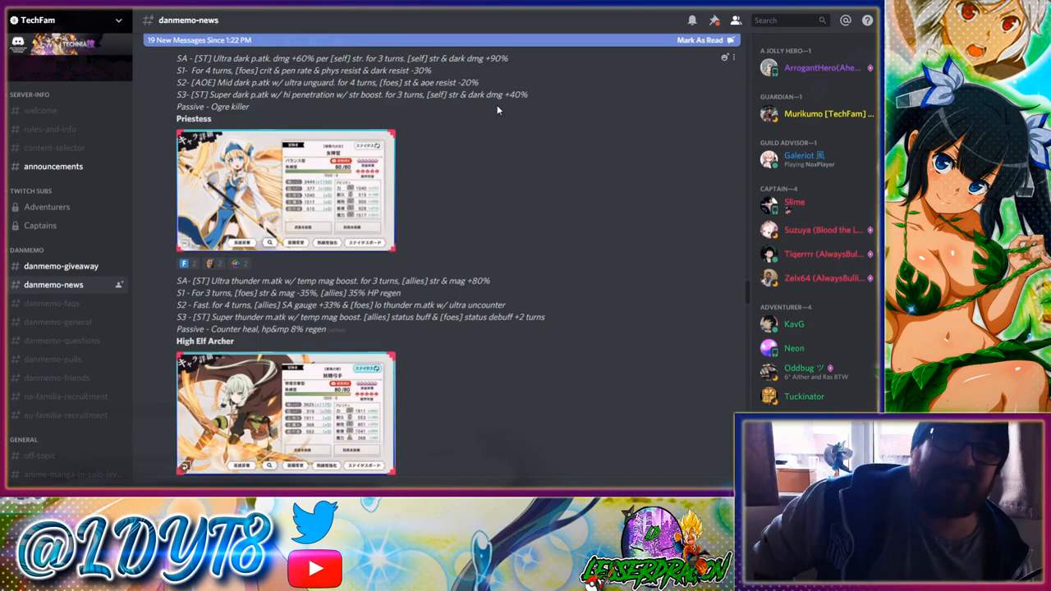
# Scroll to High Elf Archer's skill list and the Kashima Ouka card beneath.
pyautogui.scroll(-3)
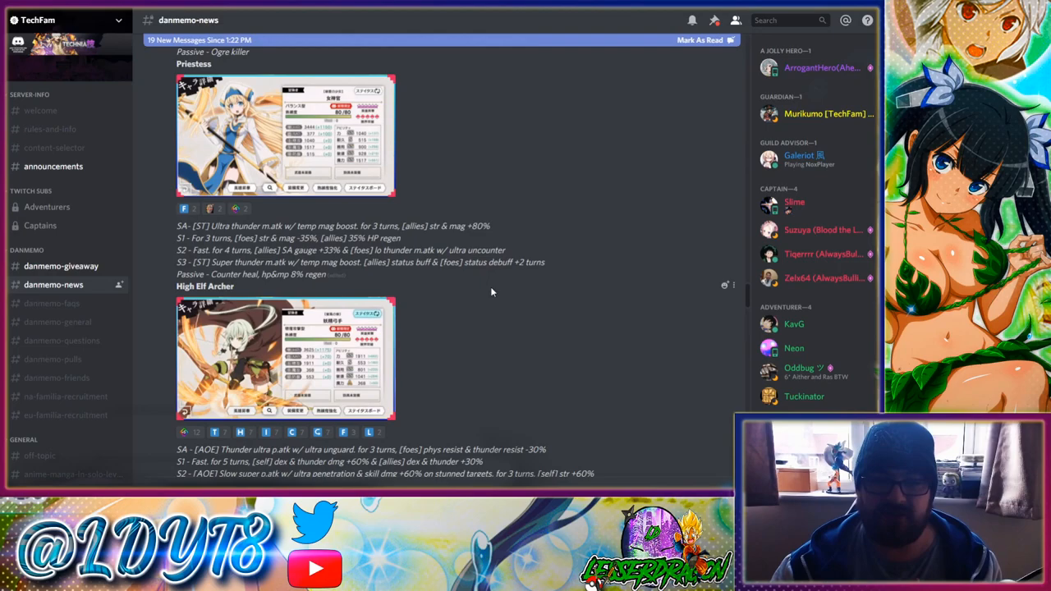
pyautogui.scroll(-3)
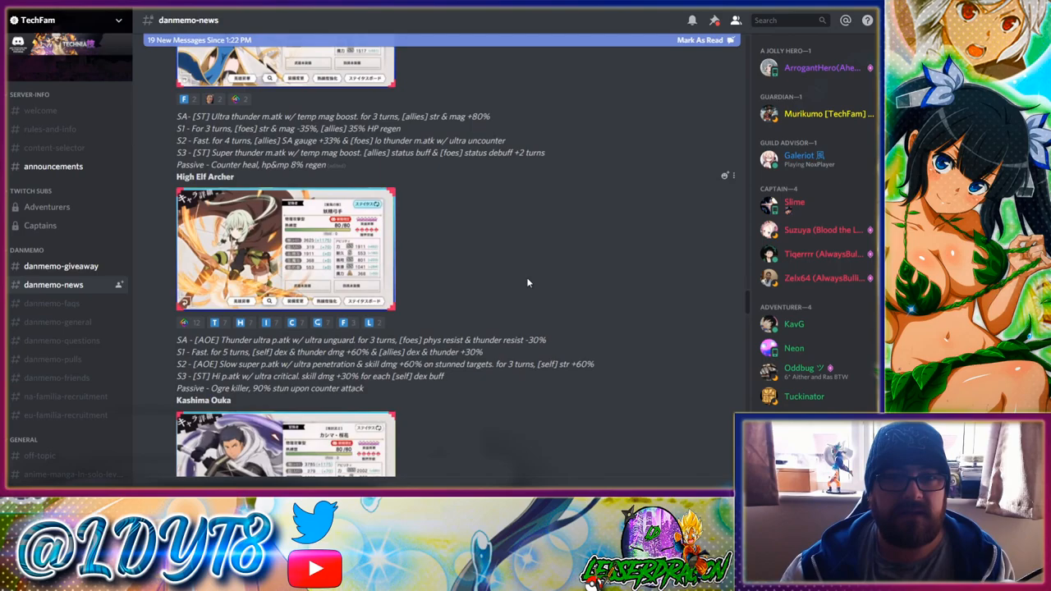
pyautogui.click(285, 248)
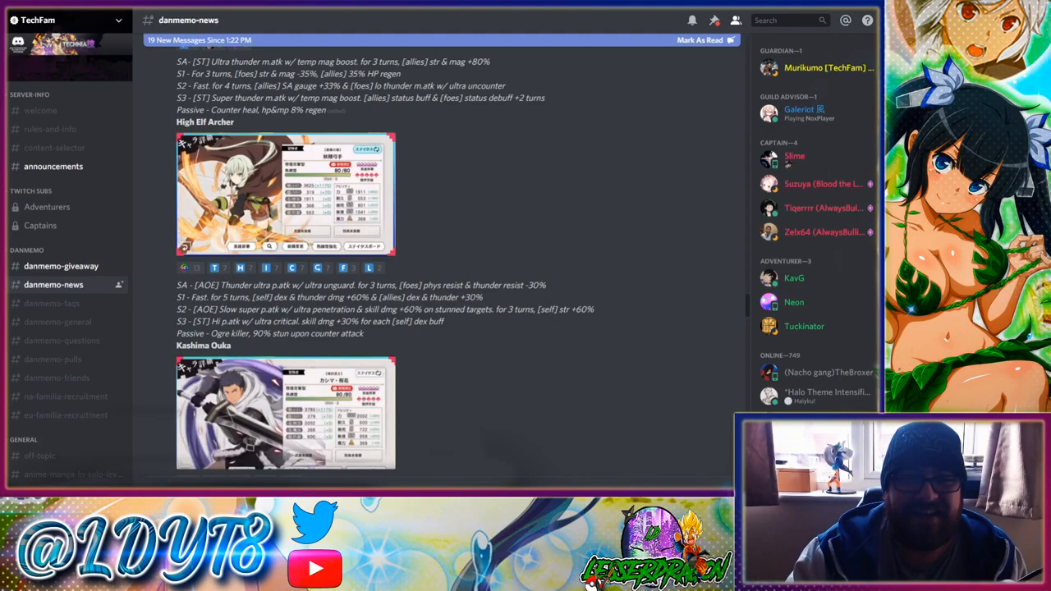
# Scroll through Kashima Ouka and Noble Fencer skills to the Cow Girl card.
pyautogui.scroll(-3)
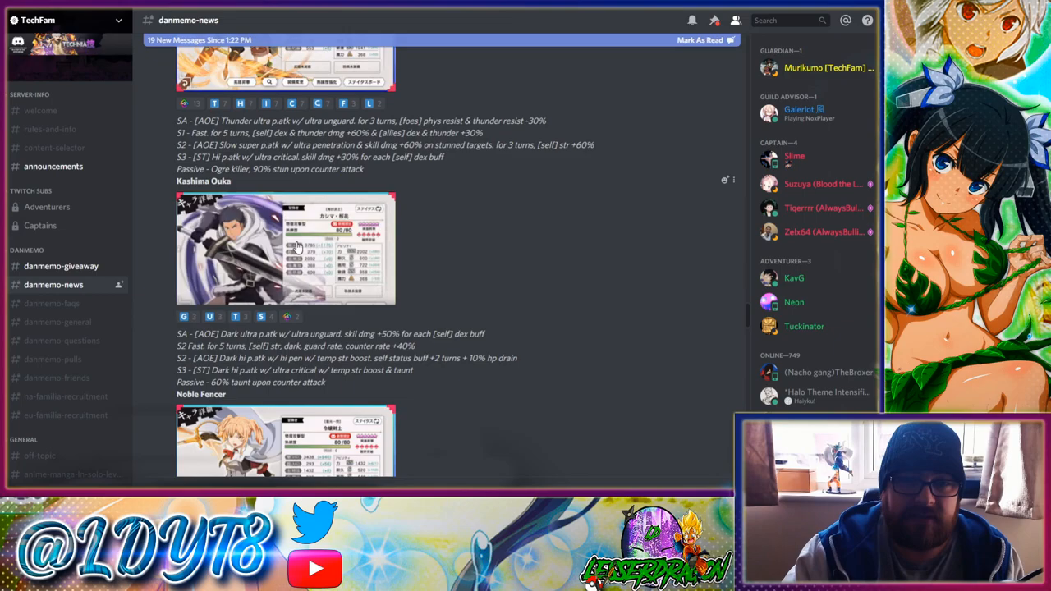
pyautogui.click(285, 246)
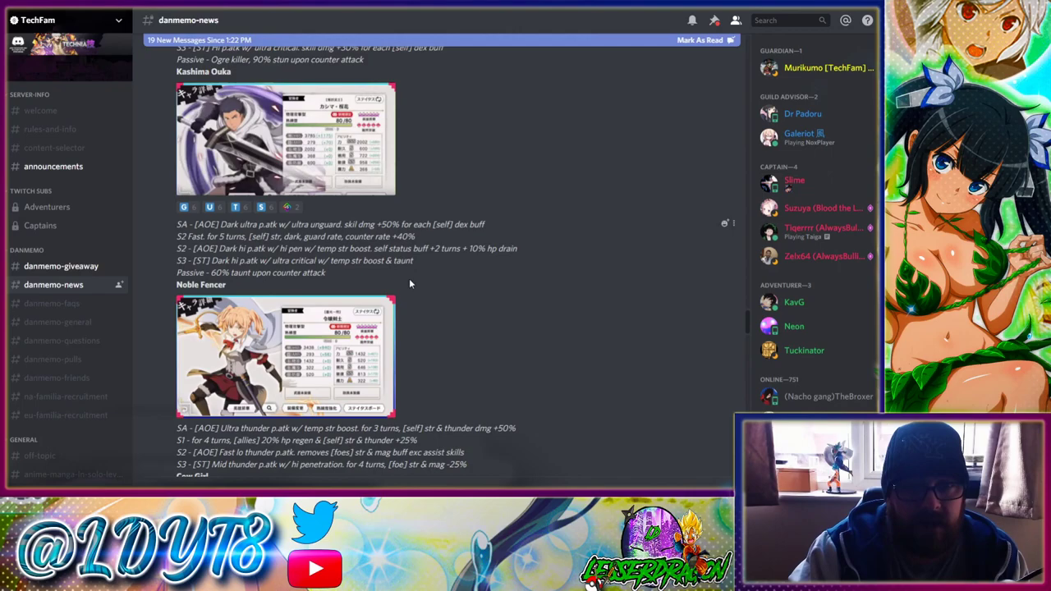
pyautogui.moveTo(612, 196)
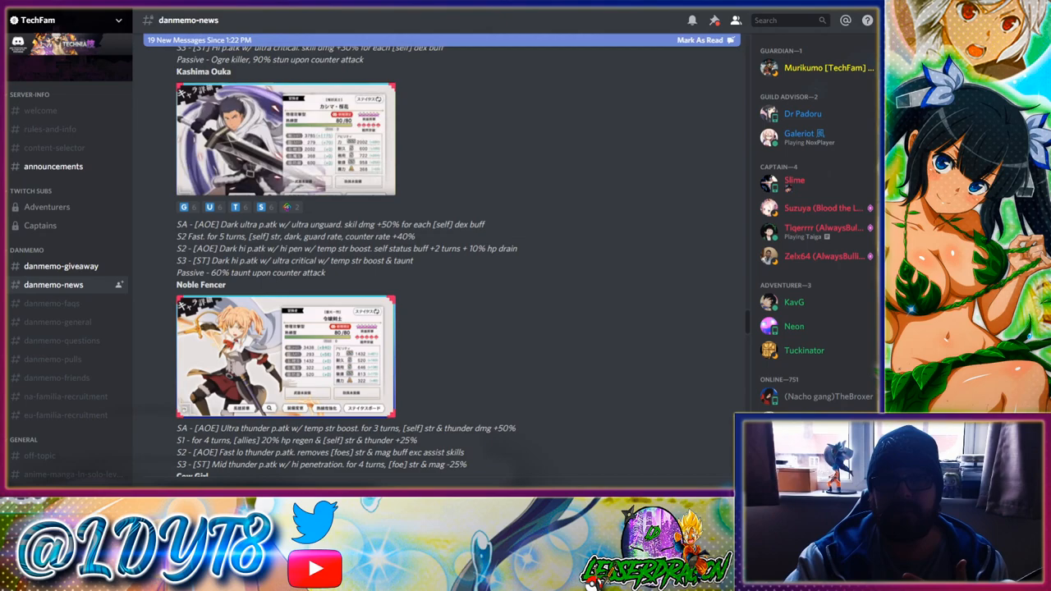
pyautogui.scroll(-3)
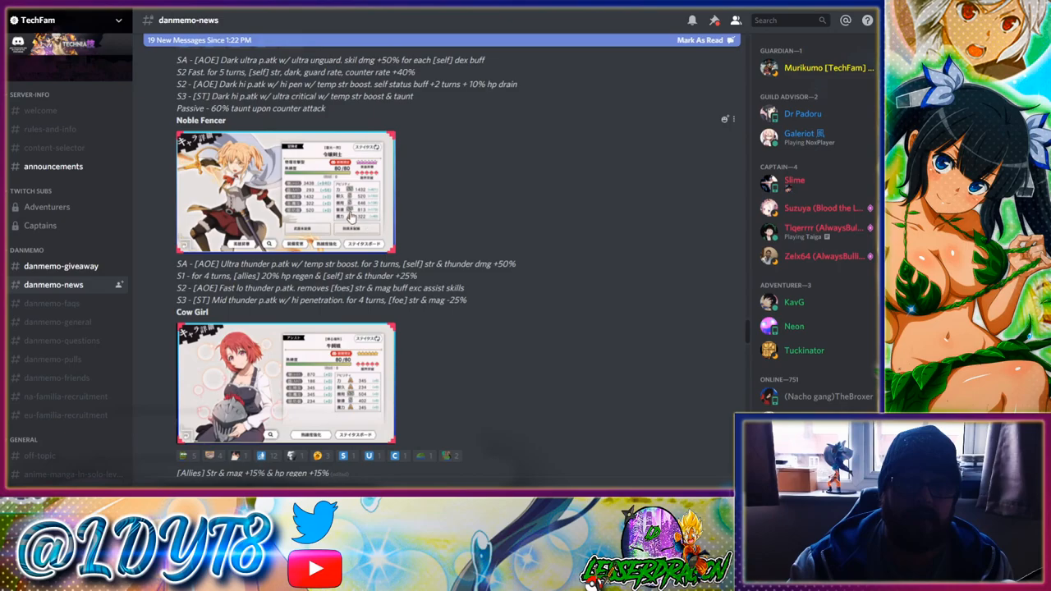
# Scroll past Cow Girl's skills to the Hitachi Chigusa post and first banner images.
pyautogui.scroll(-3)
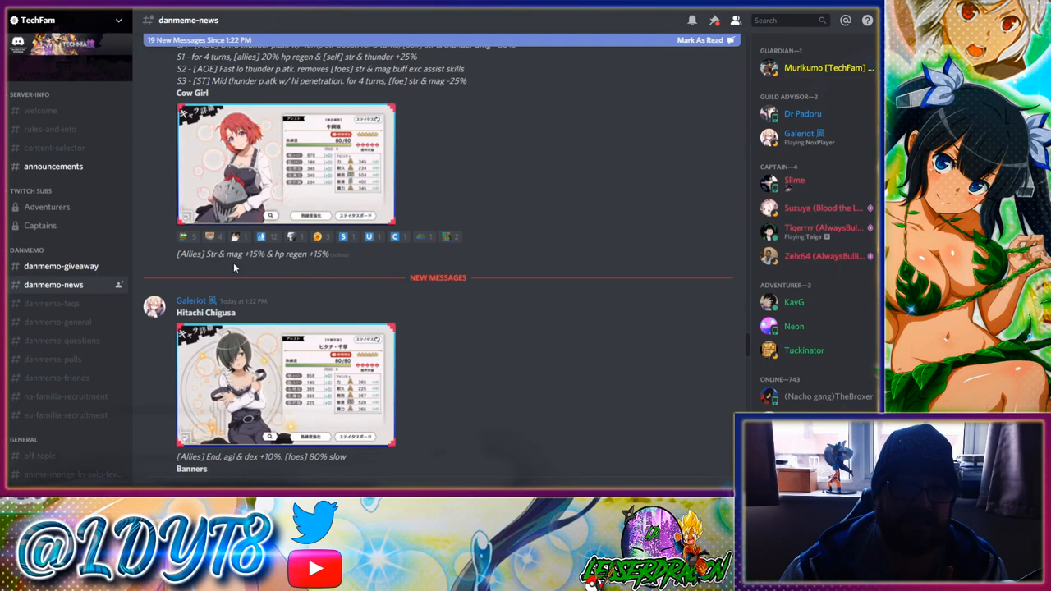
pyautogui.scroll(-3)
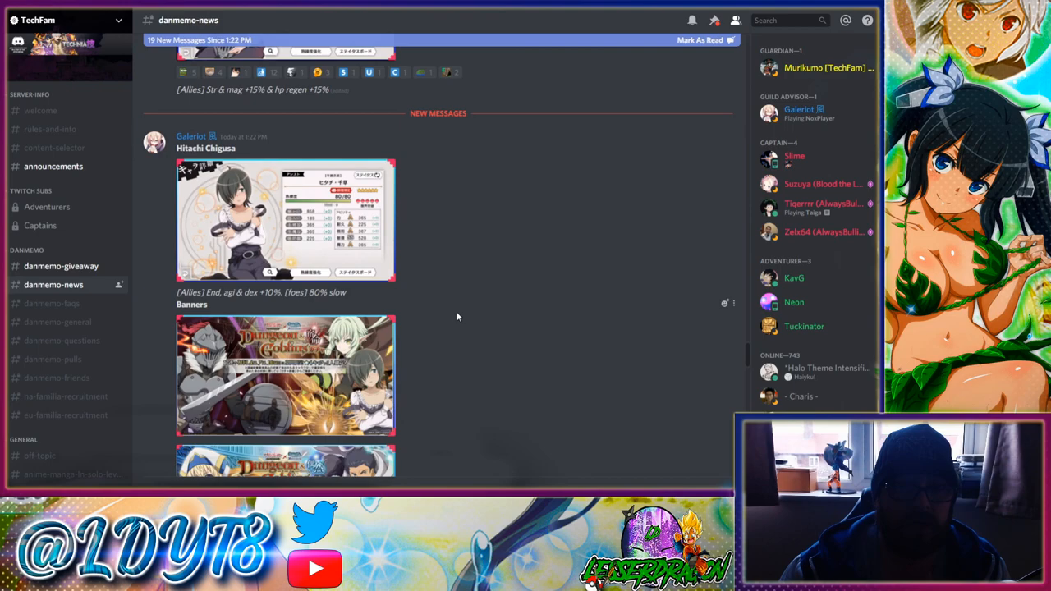
pyautogui.moveTo(325, 290)
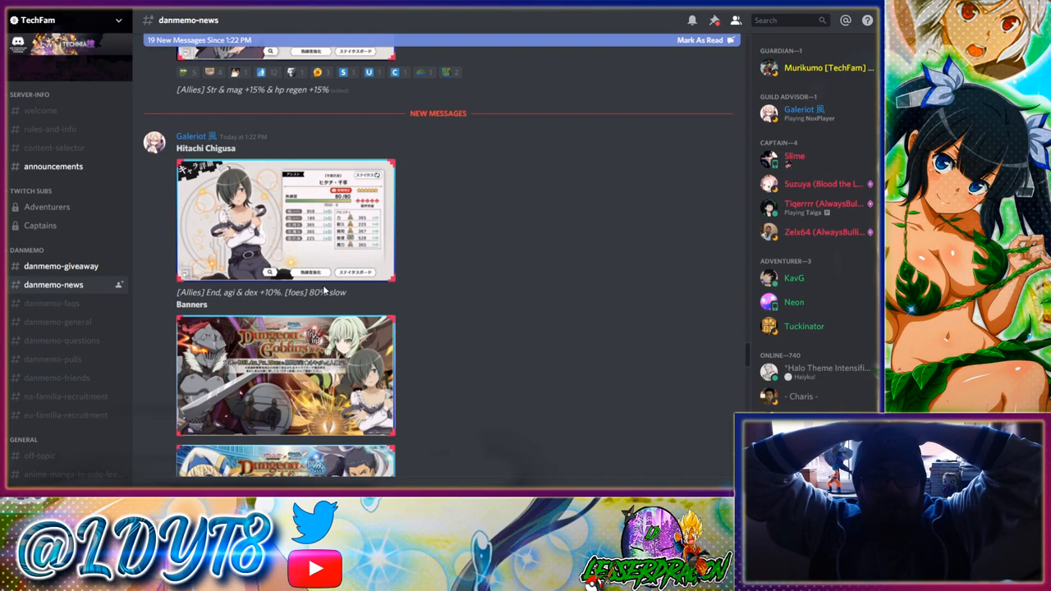
pyautogui.scroll(-3)
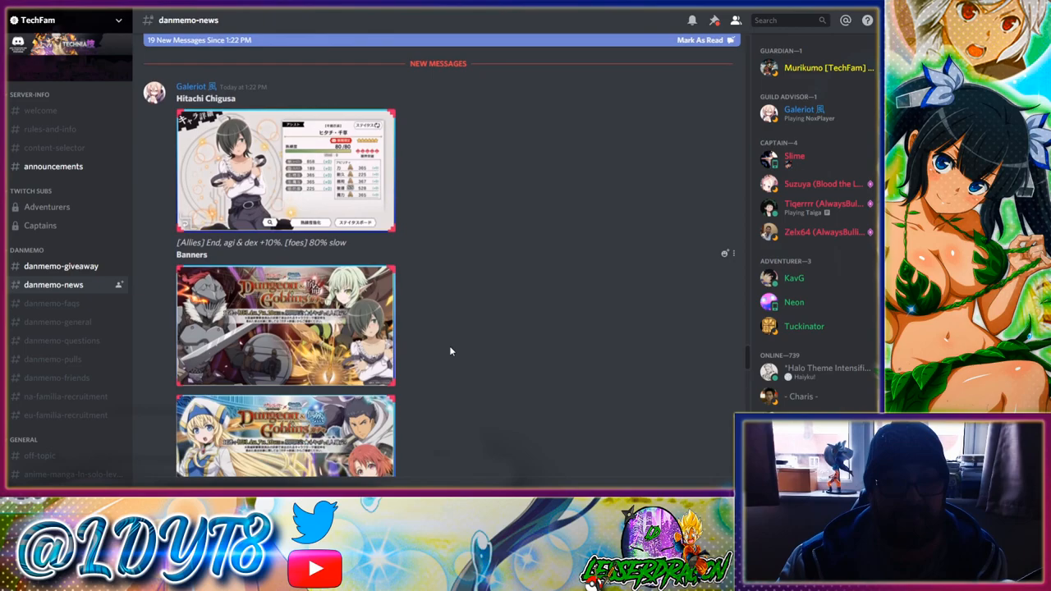
# Move past both collab banners and enlarge the Heroic Trial "Fate and Chance" image.
pyautogui.click(285, 325)
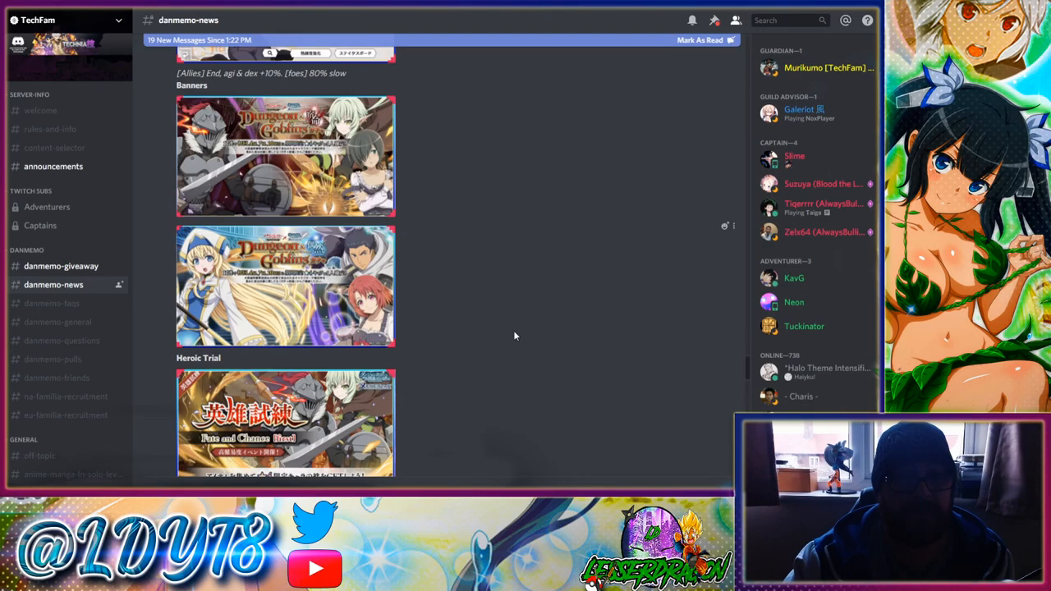
pyautogui.click(285, 423)
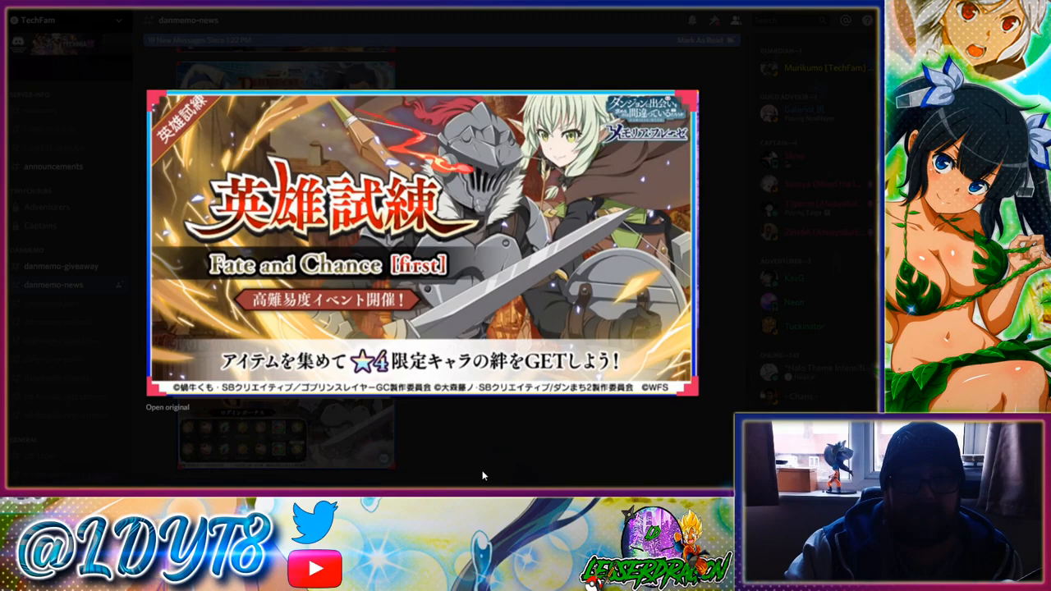
# Close the enlarged Heroic Trial image and bring the Login Bonus and Record Buster banners into view.
pyautogui.click(482, 476)
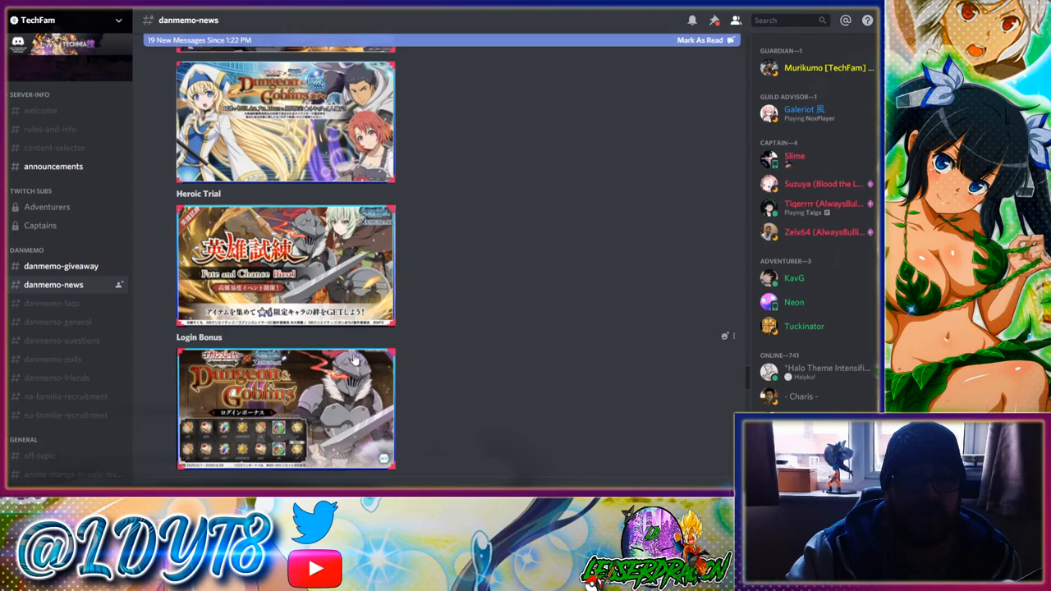
pyautogui.click(285, 408)
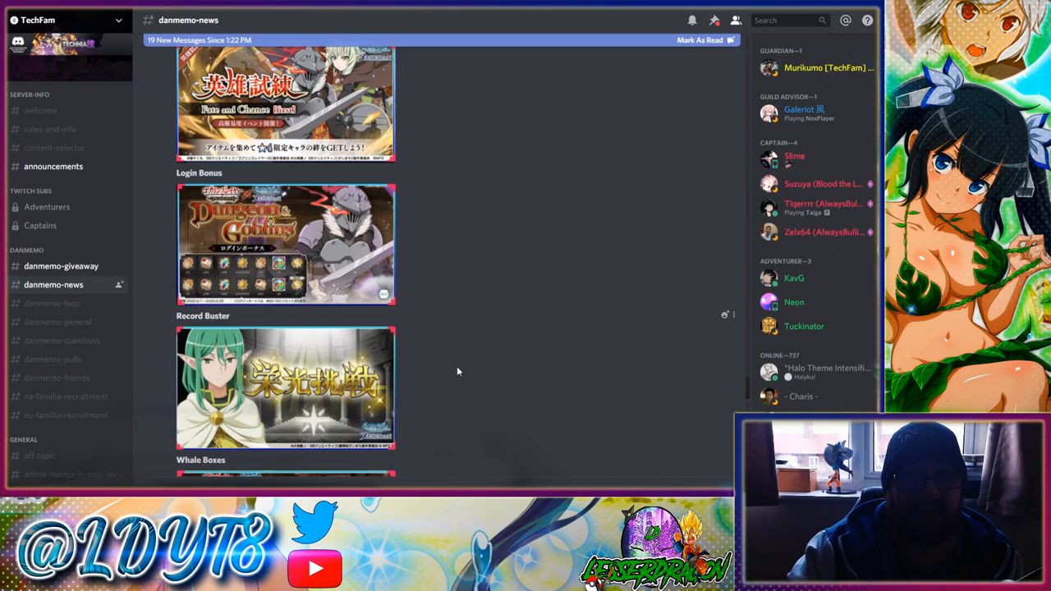
# Enlarge the Whale Boxes pack image, then scroll to the Main Summary and dated schedule.
pyautogui.click(285, 242)
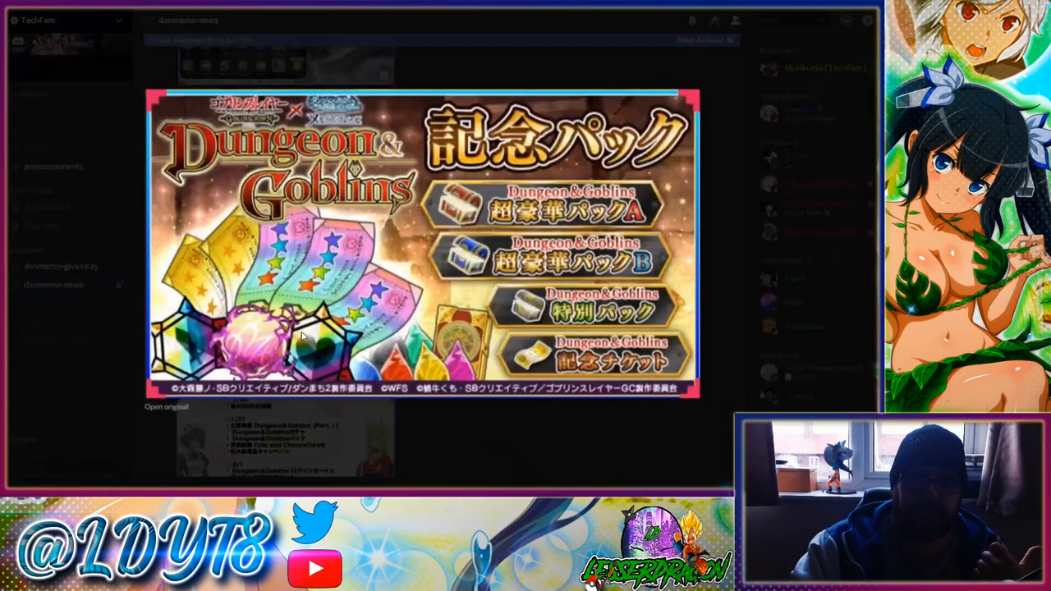
pyautogui.scroll(-3)
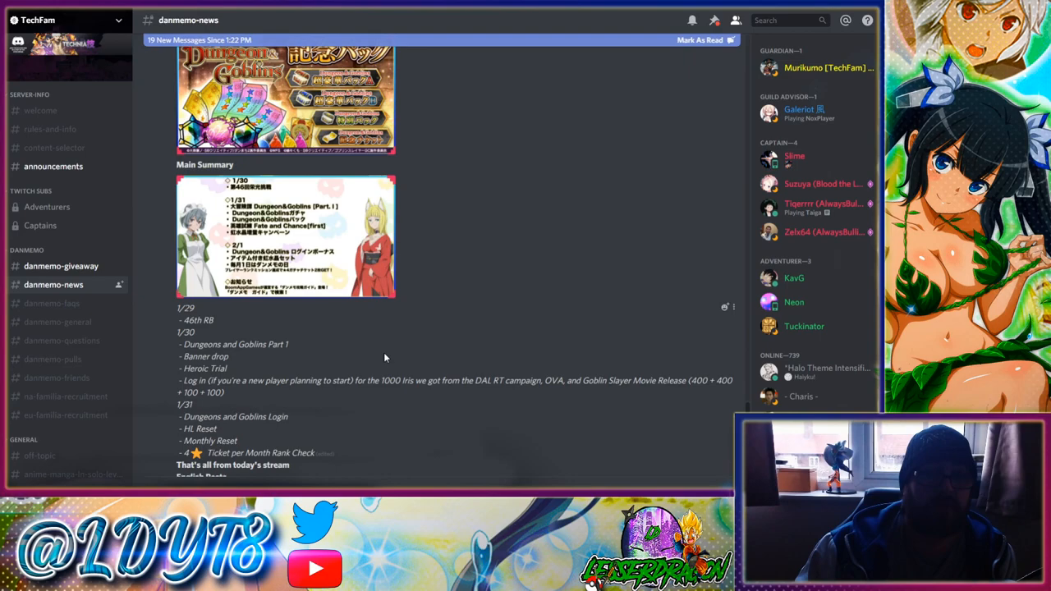
# Scroll to English Posts and enlarge the True Familia Royale event banner.
pyautogui.scroll(-3)
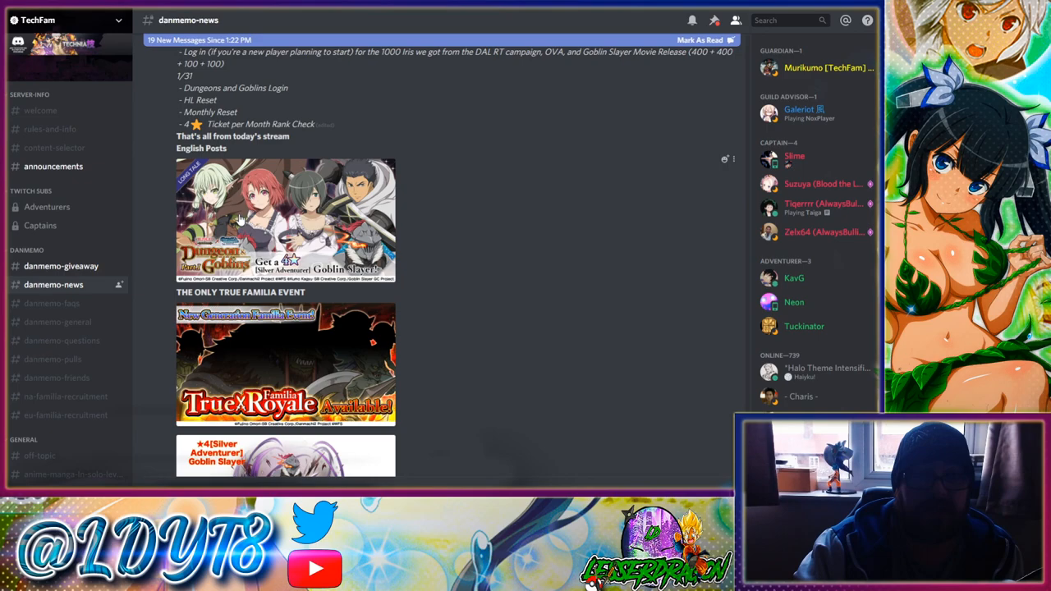
pyautogui.click(285, 362)
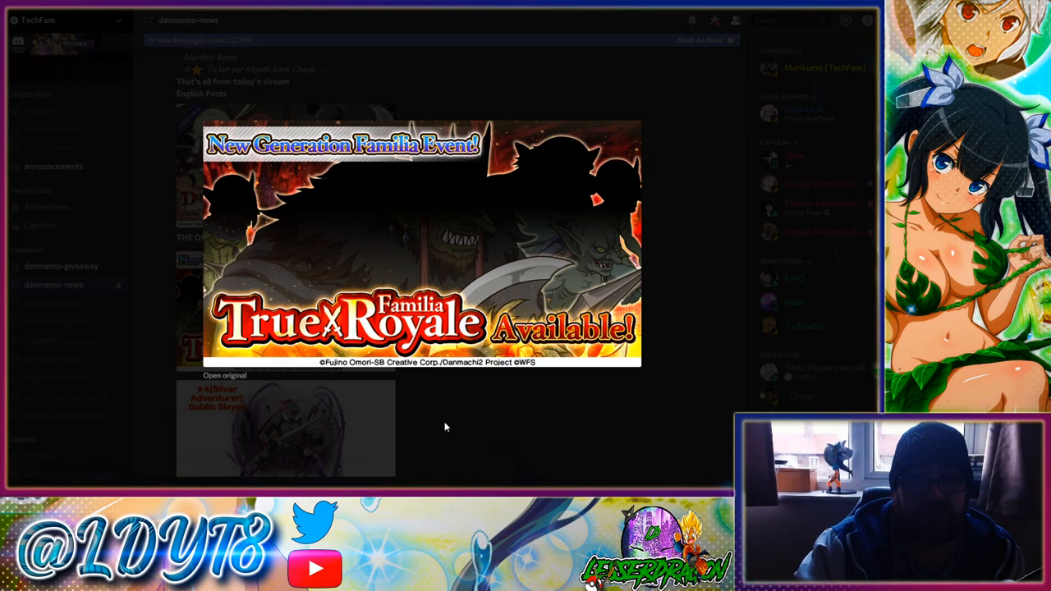
pyautogui.moveTo(454, 430)
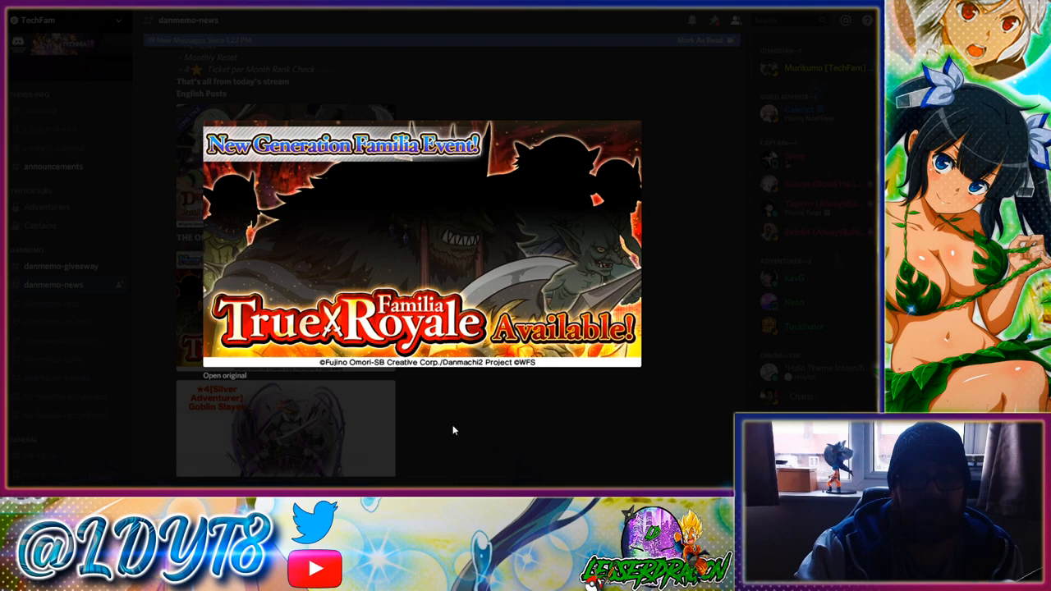